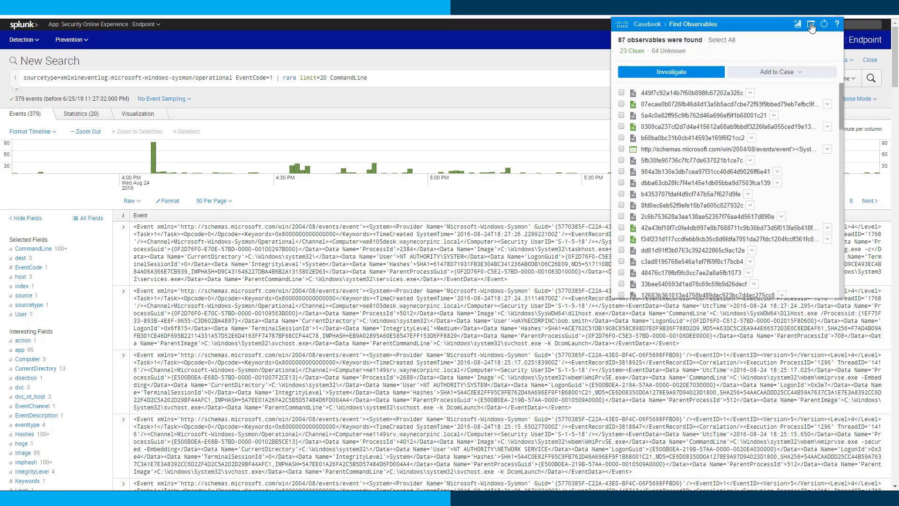
Select the 64 unknown observables, then add the message-tracking SHA-256 to custom detections.
left_click(668, 51)
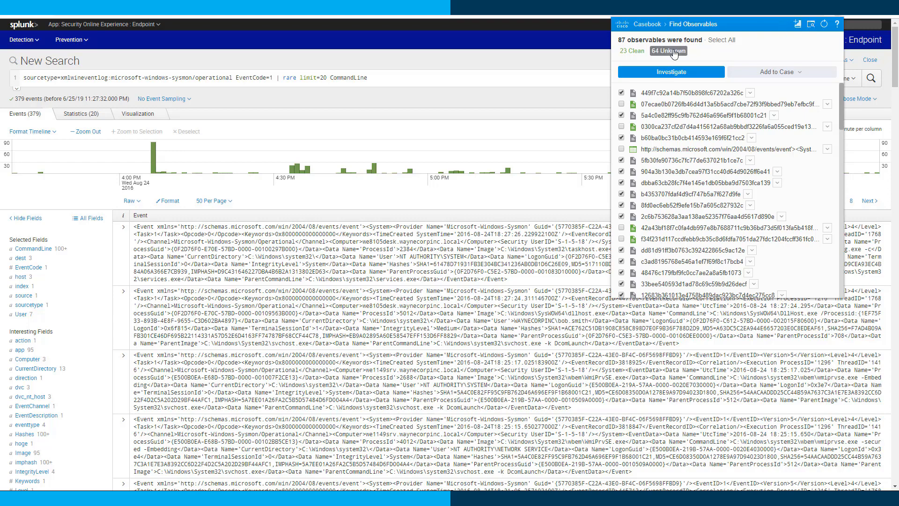
mouse_move(779, 166)
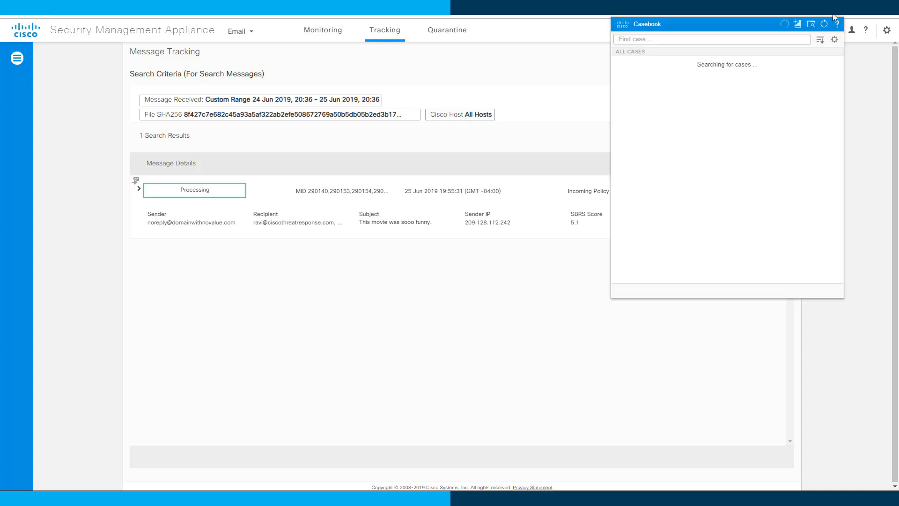
left_click(811, 24)
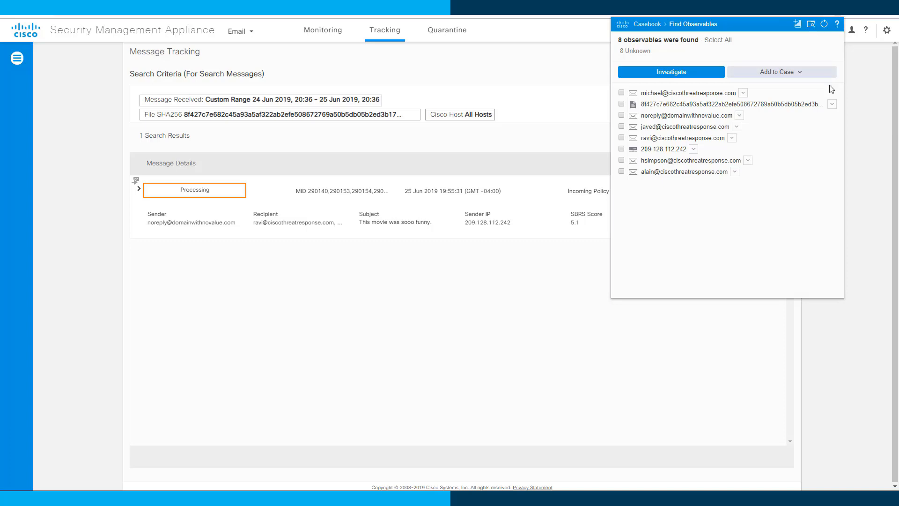
left_click(832, 104)
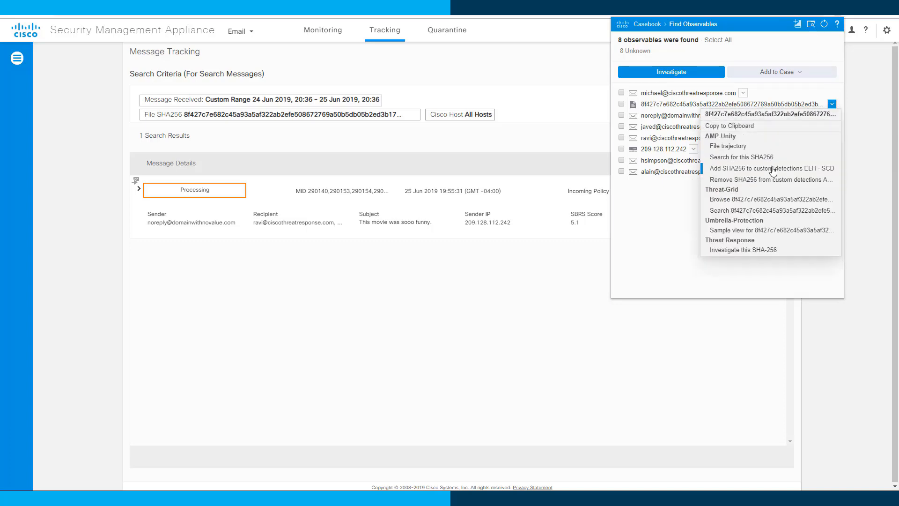
left_click(769, 168)
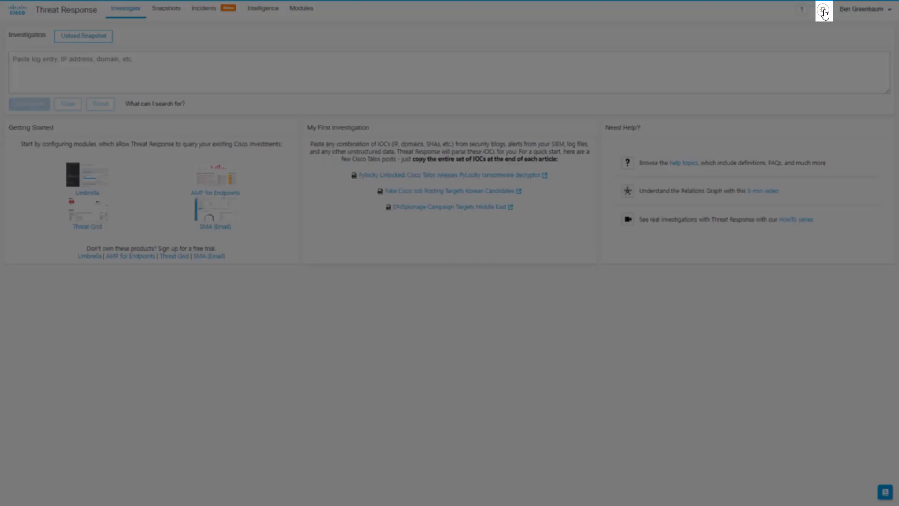
Create an API client named 'Browser Plugins Demo' with all scopes selected and start its description.
left_click(824, 9)
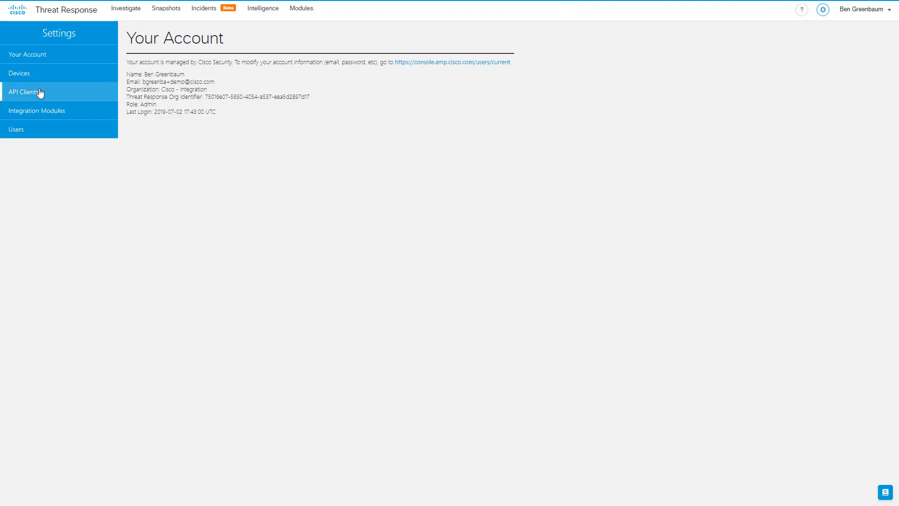
left_click(25, 92)
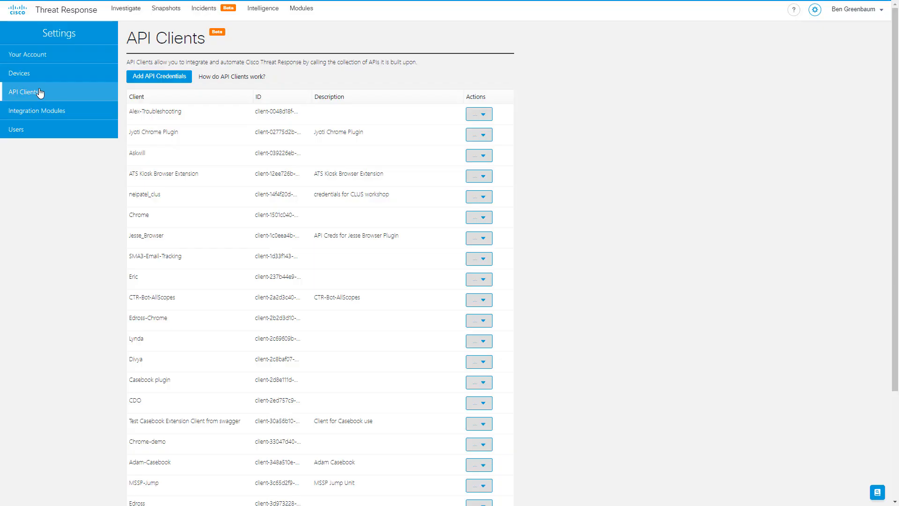
left_click(159, 76)
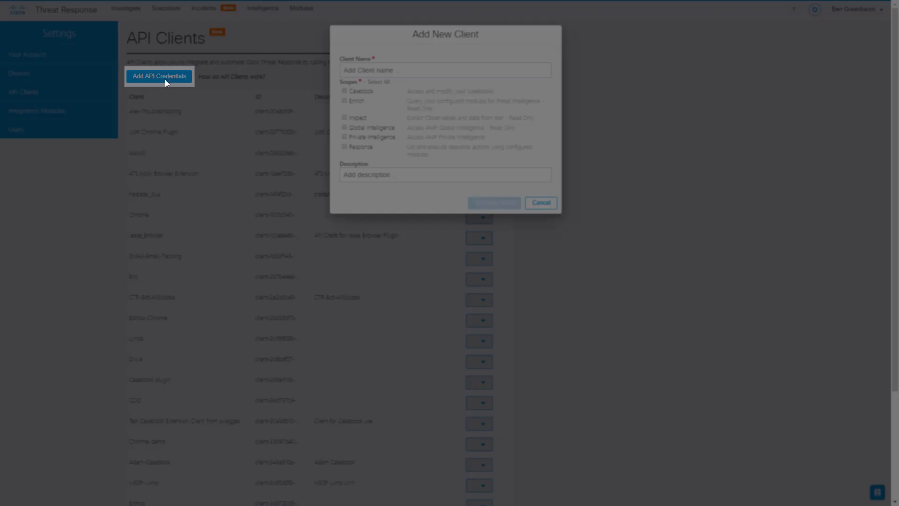
type("Browser Plugins Demo")
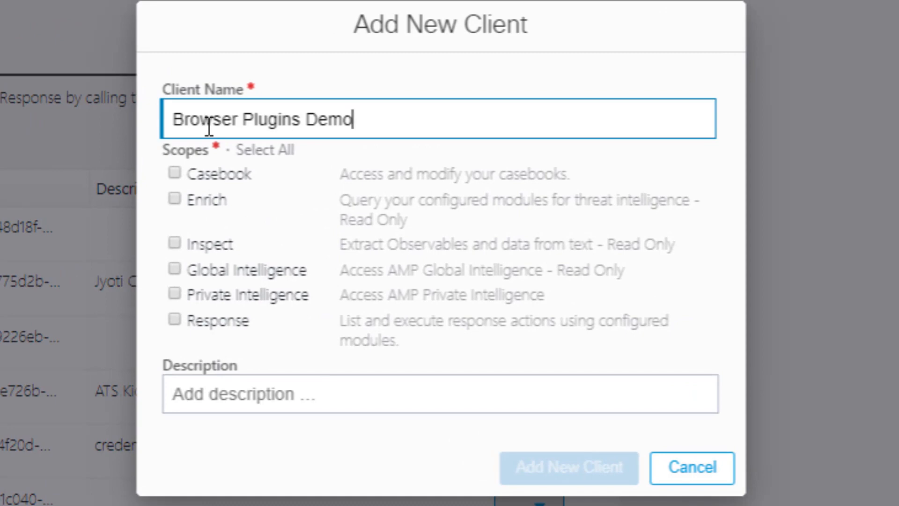
mouse_move(210, 329)
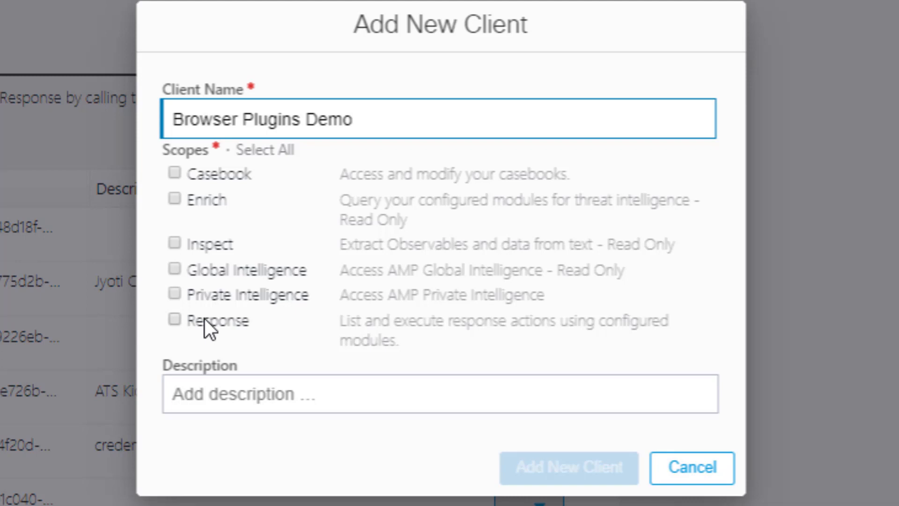
left_click(274, 149)
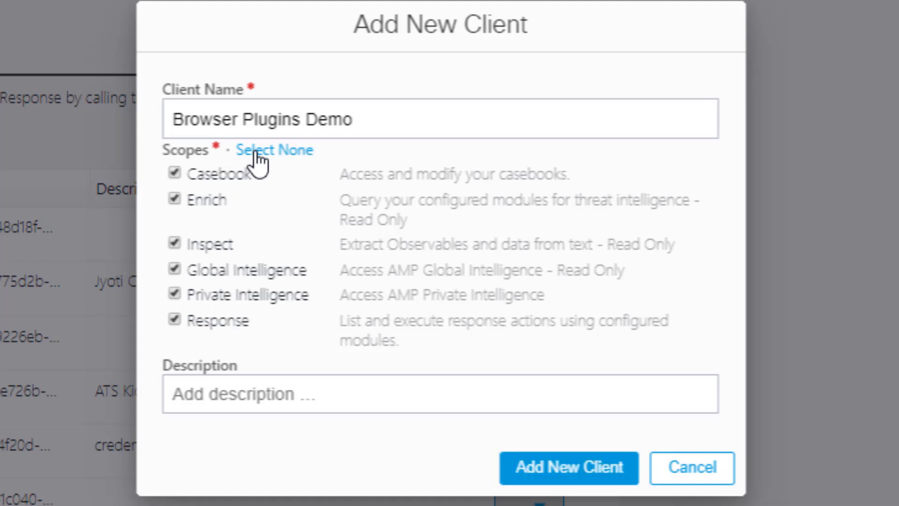
left_click(439, 394)
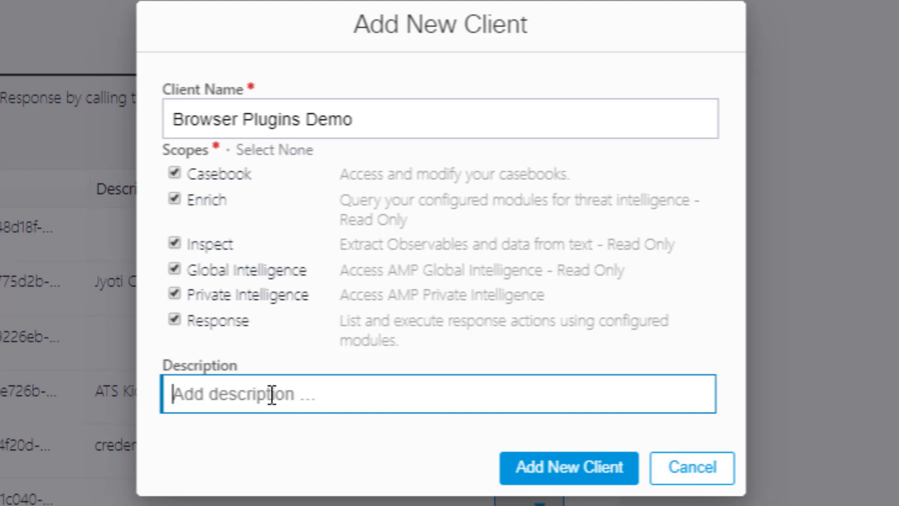
left_click(568, 467)
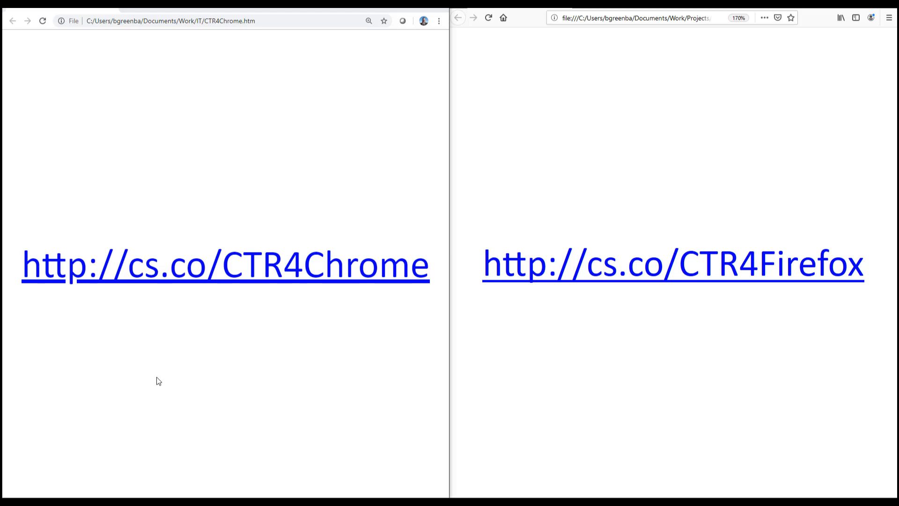
mouse_move(598, 185)
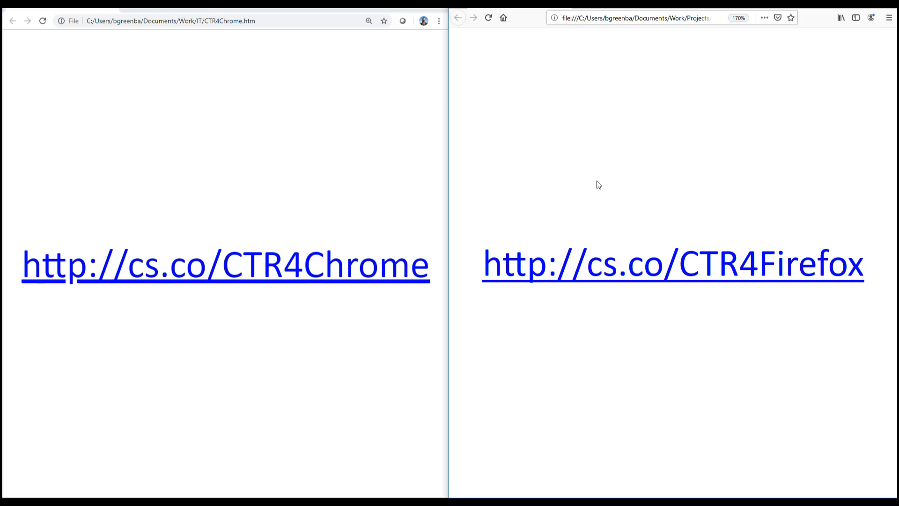
mouse_move(243, 182)
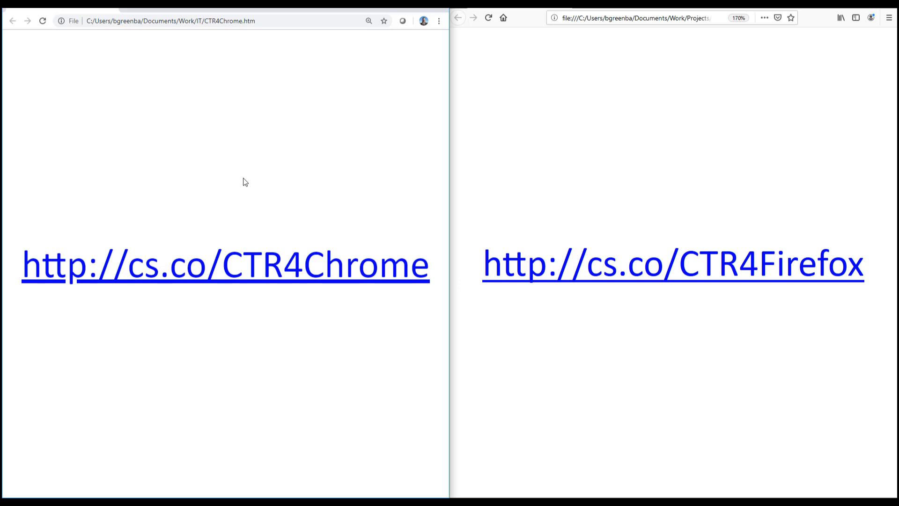
mouse_move(249, 262)
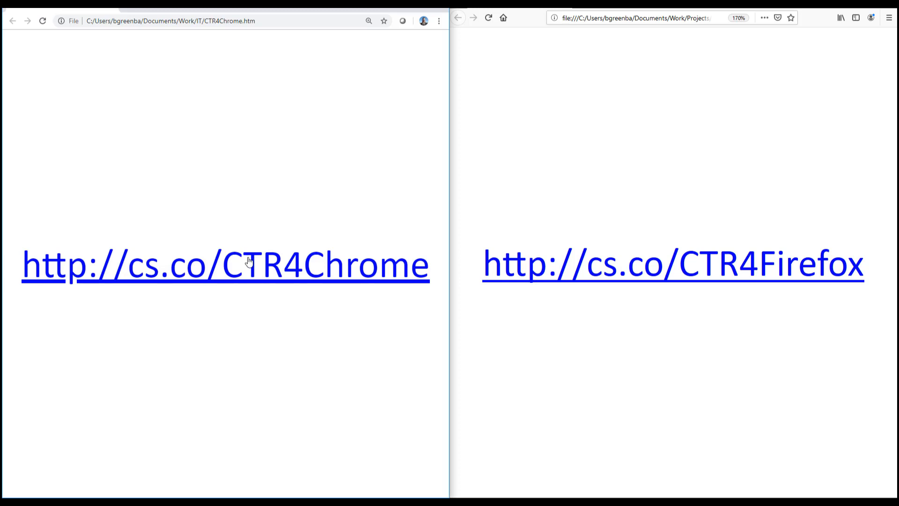
Install the Casebook (beta) extension from the Chrome Web Store and Firefox Add-ons.
left_click(249, 263)
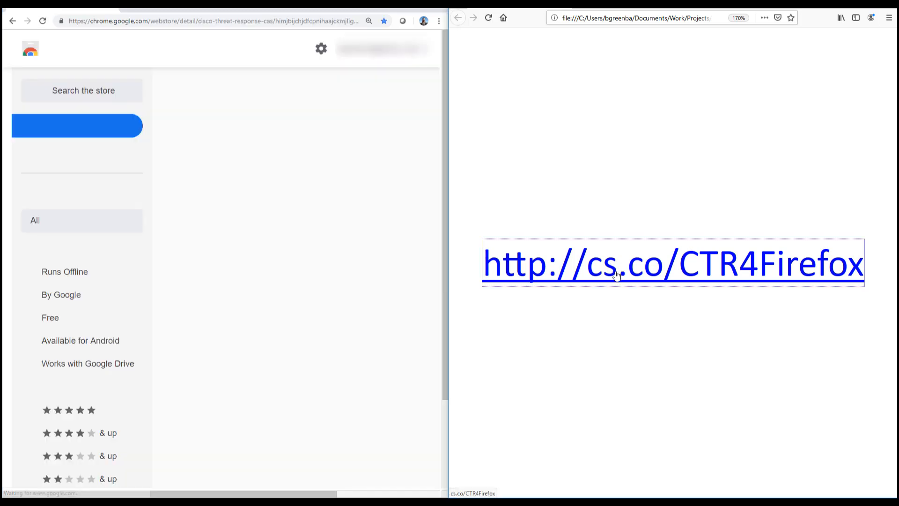
left_click(672, 263)
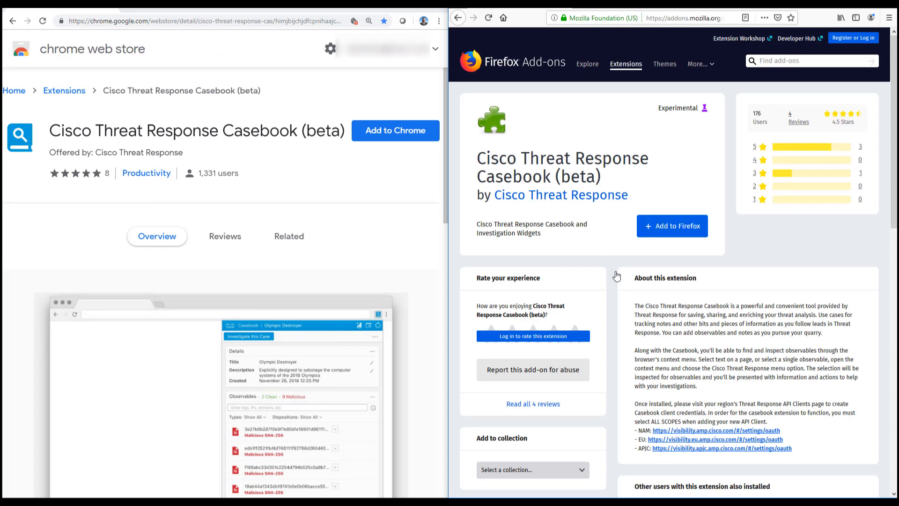
mouse_move(395, 130)
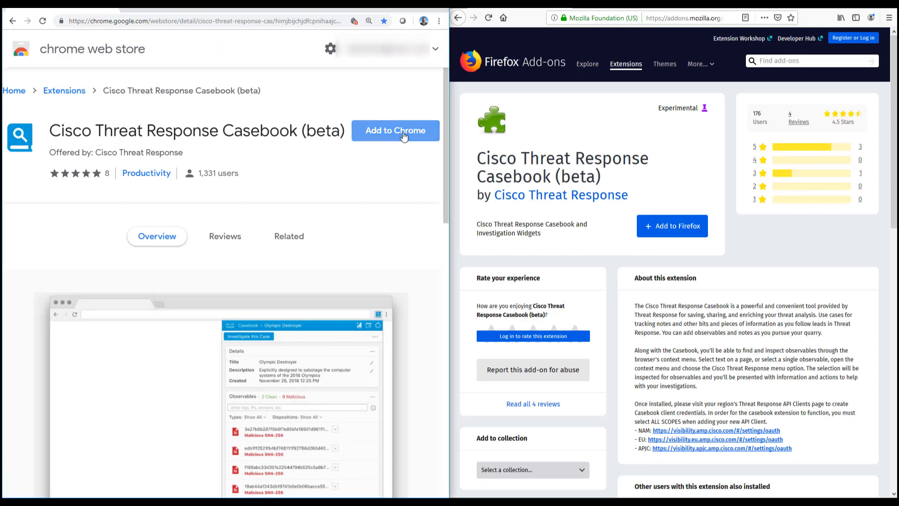
left_click(395, 130)
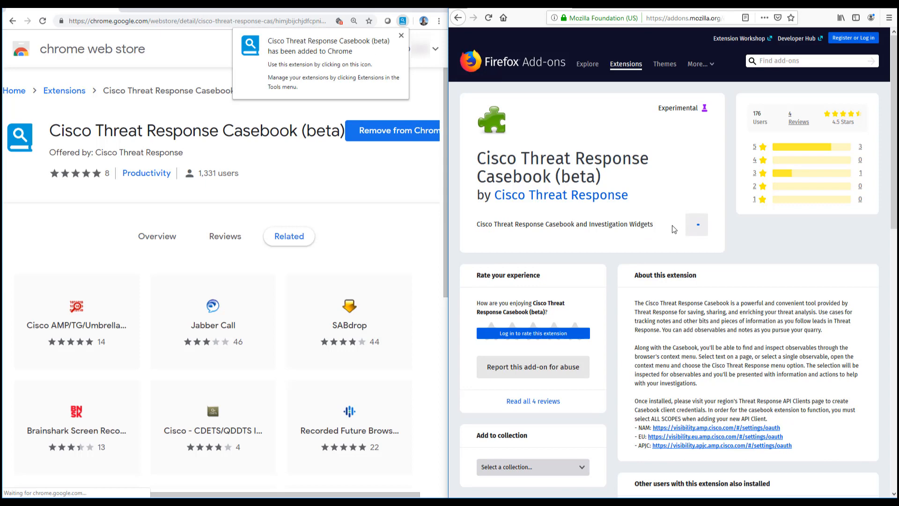
left_click(696, 225)
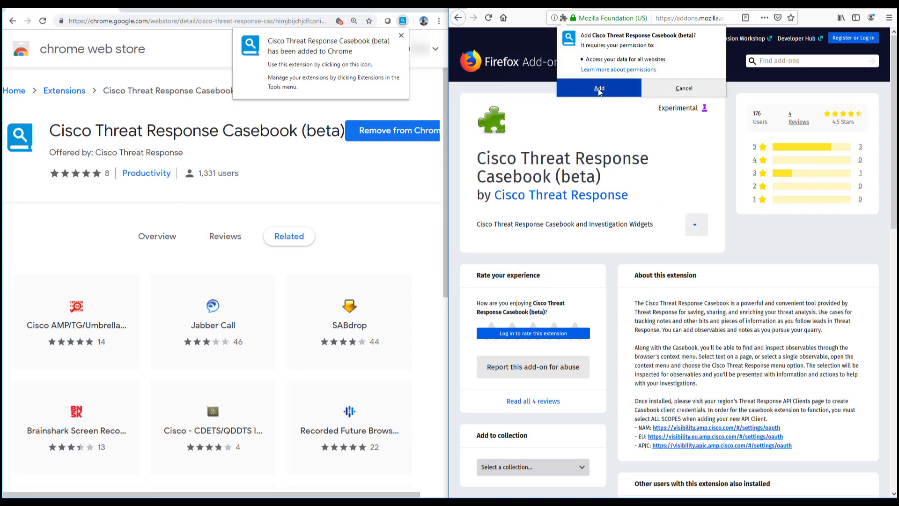
left_click(598, 88)
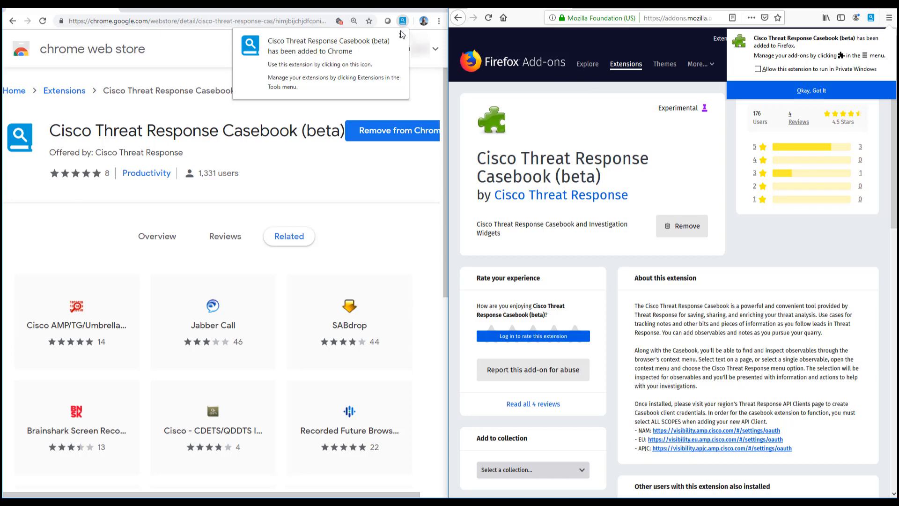
left_click(403, 20)
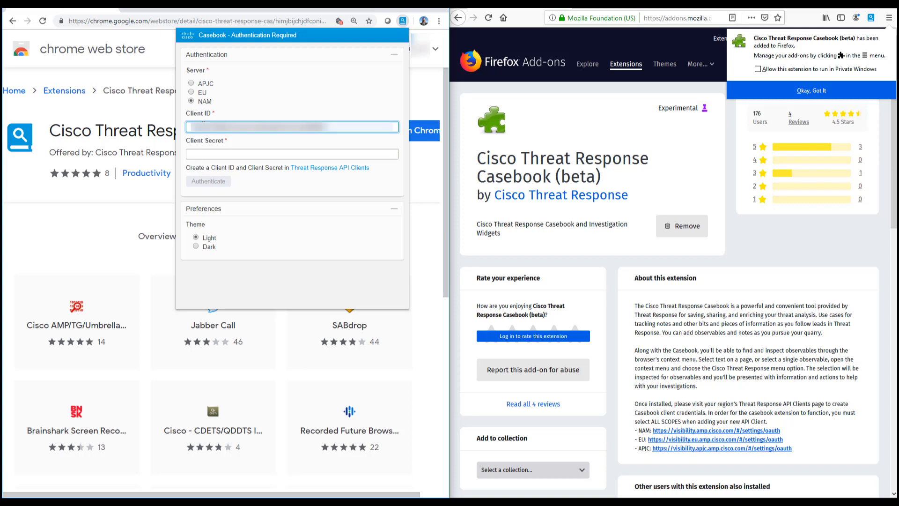
Enter the client secret and authenticate the Chrome Casebook extension against NAM.
left_click(292, 154)
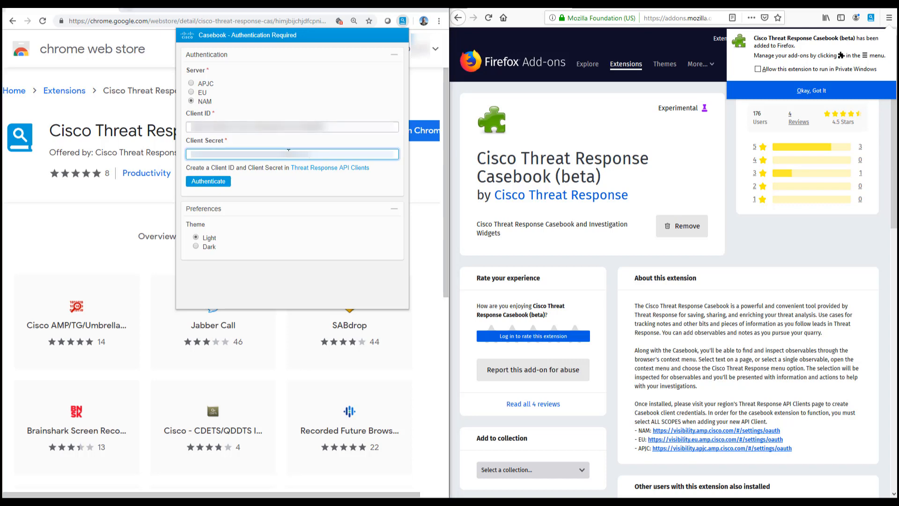
left_click(208, 181)
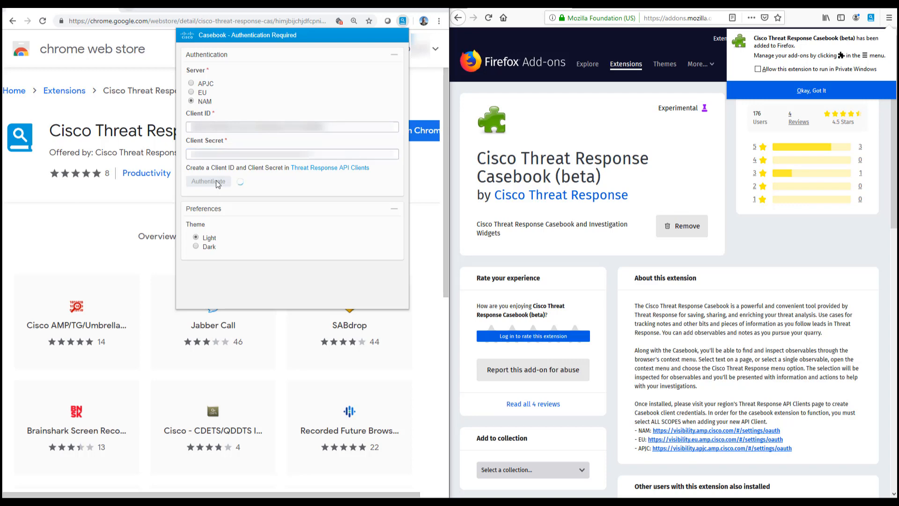
left_click(208, 181)
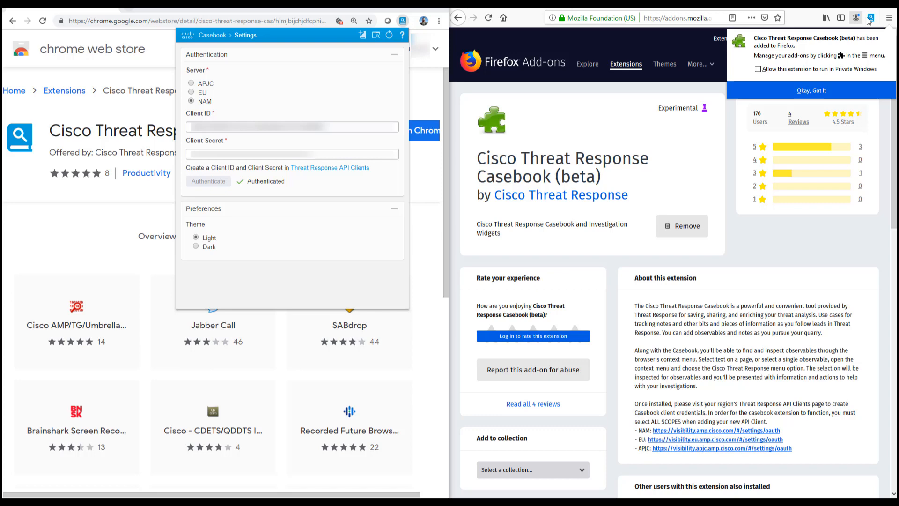
Authenticate the Firefox Casebook extension with the client credentials and set the Dark theme.
left_click(870, 18)
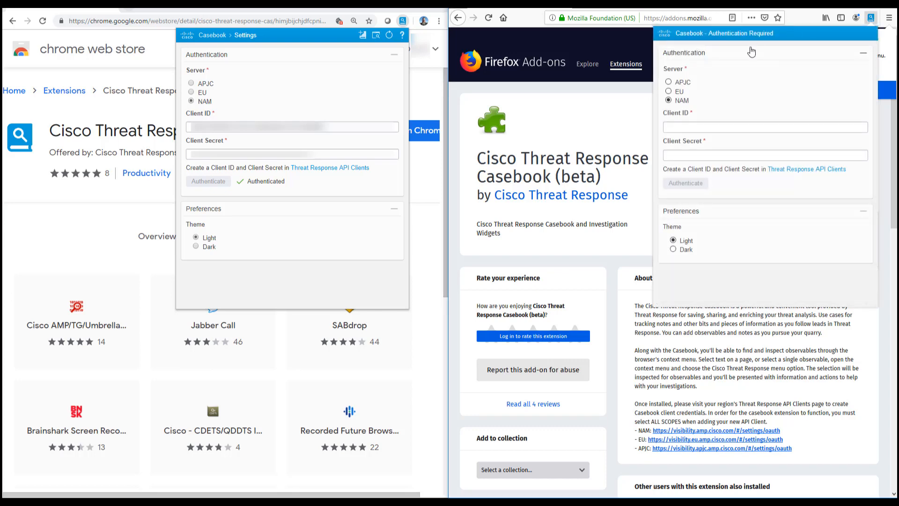
left_click(765, 127)
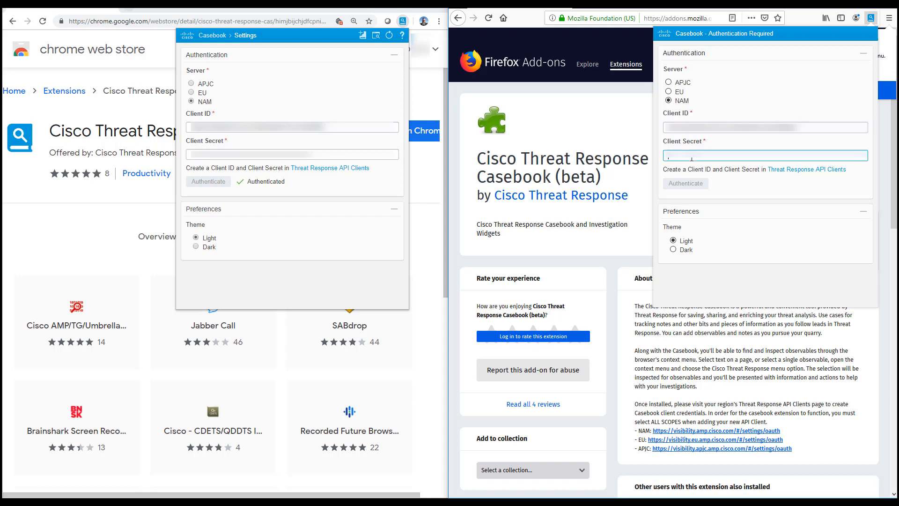
left_click(685, 183)
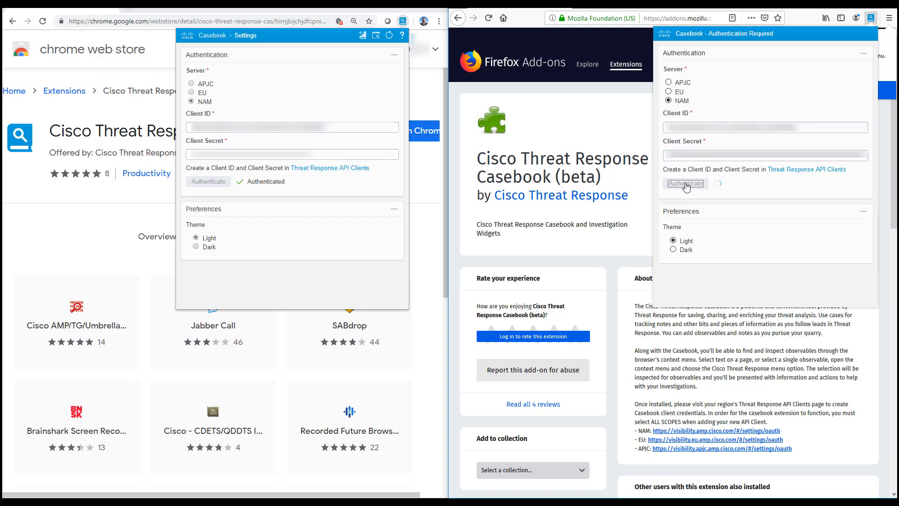
left_click(686, 183)
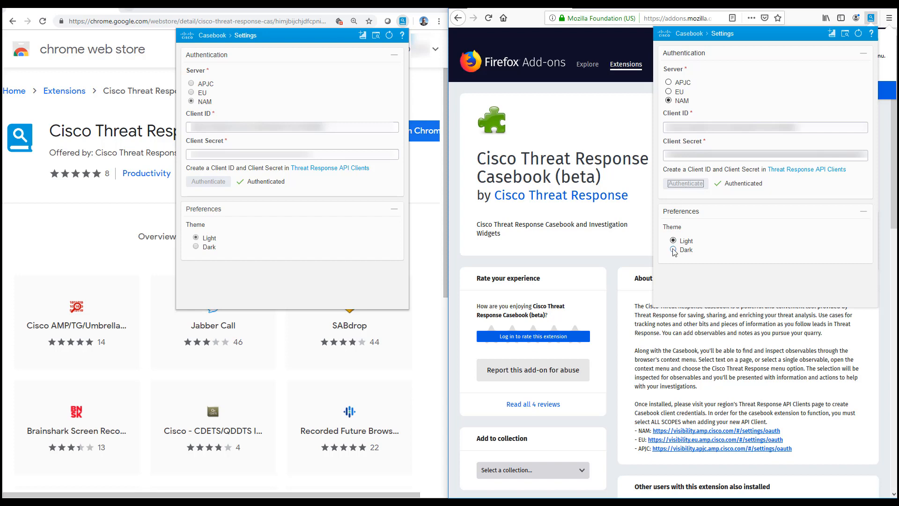
left_click(674, 249)
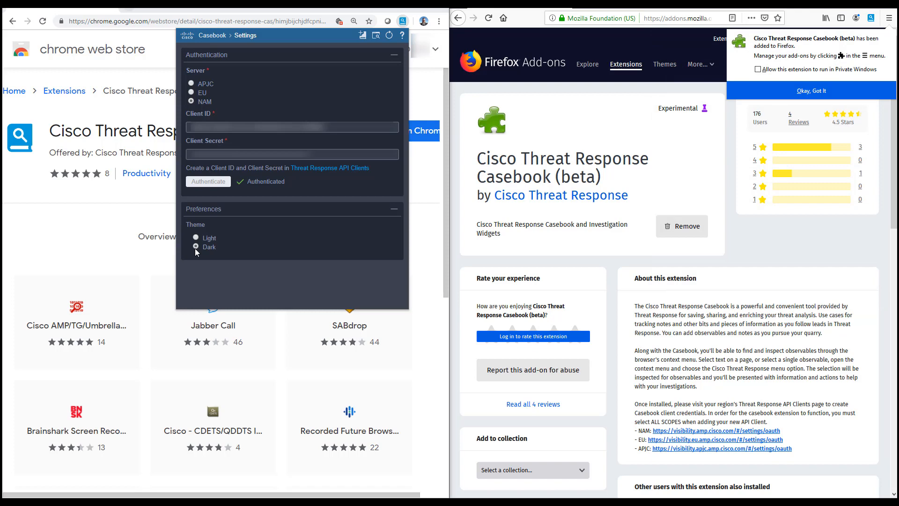
Close the Casebook settings popup.
left_click(404, 21)
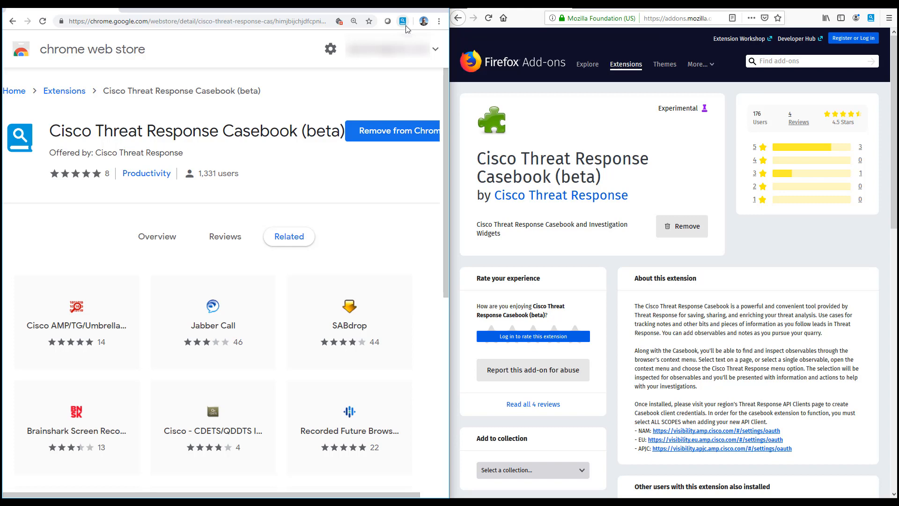
mouse_move(871, 17)
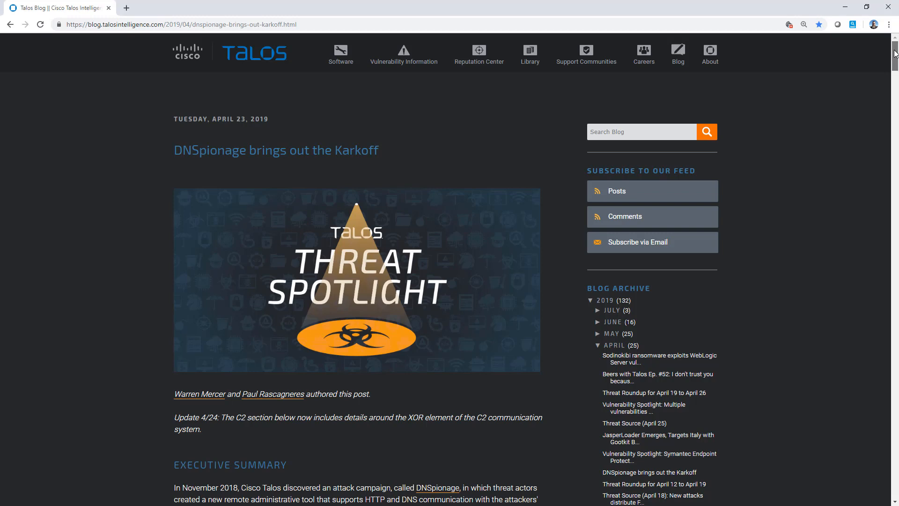
Scroll the DNSpionage/Karkoff blog post down to its Indicators of Compromise section.
scroll("down", 3)
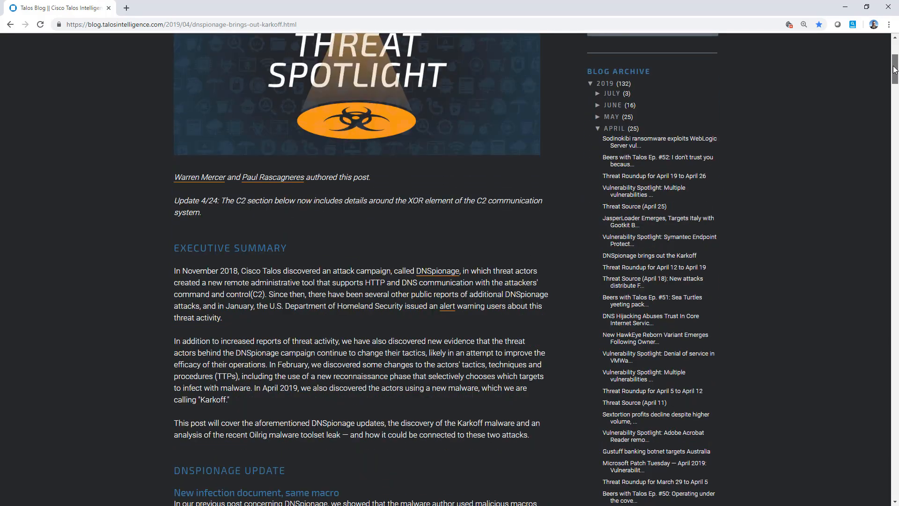
scroll("down", 3)
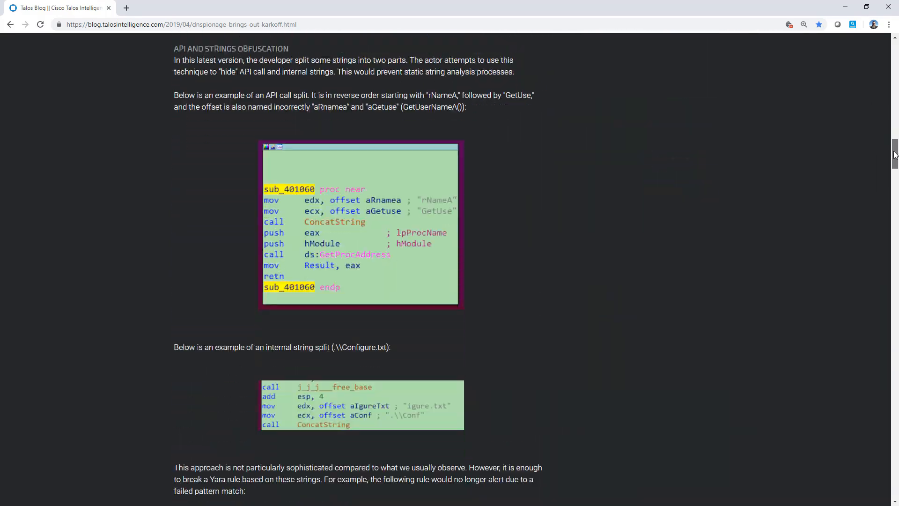
scroll("down", 3)
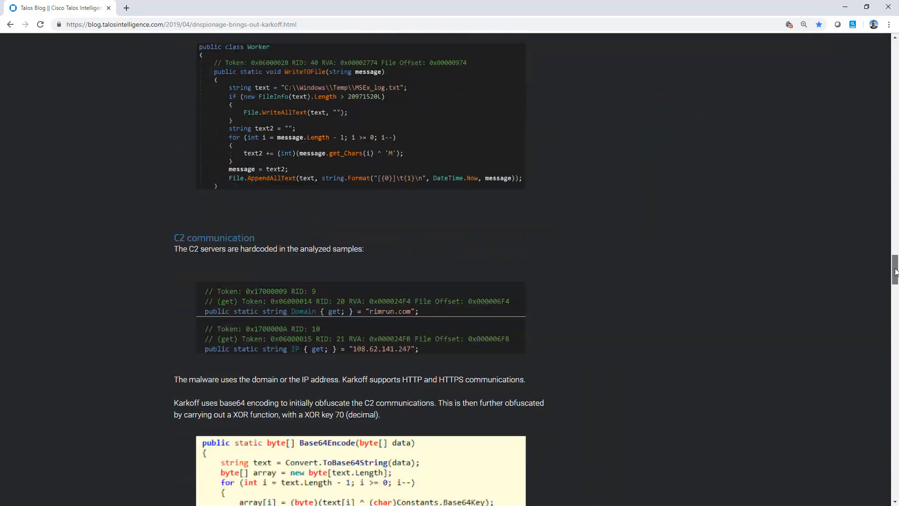
scroll("down", 3)
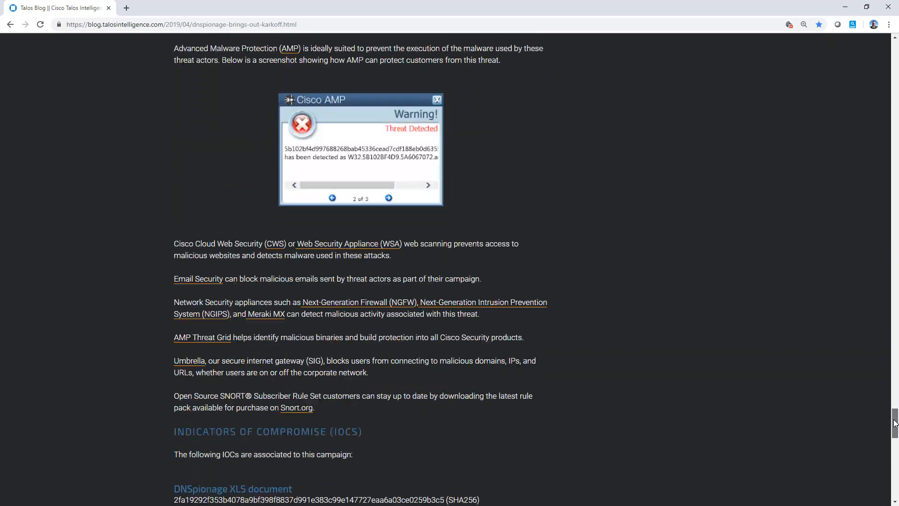
scroll("down", 3)
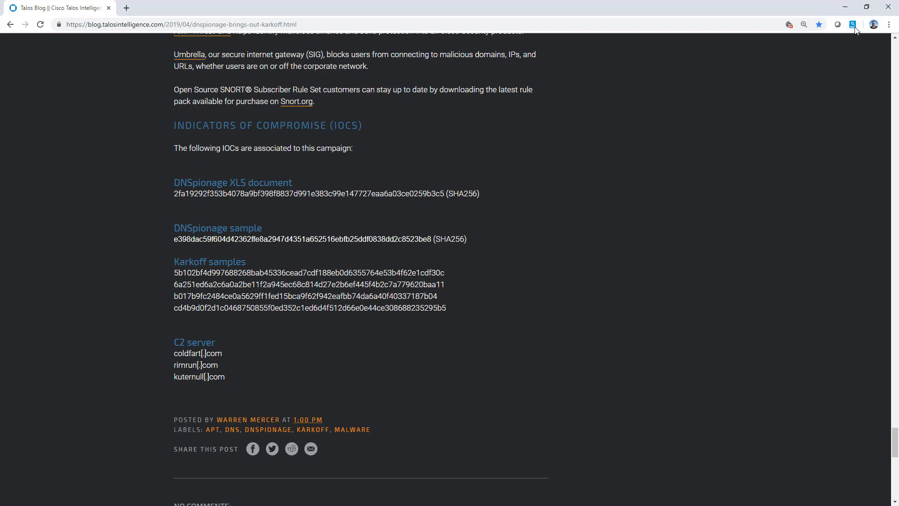
Scan the Talos blog page with Casebook, finding 16 observables.
left_click(853, 24)
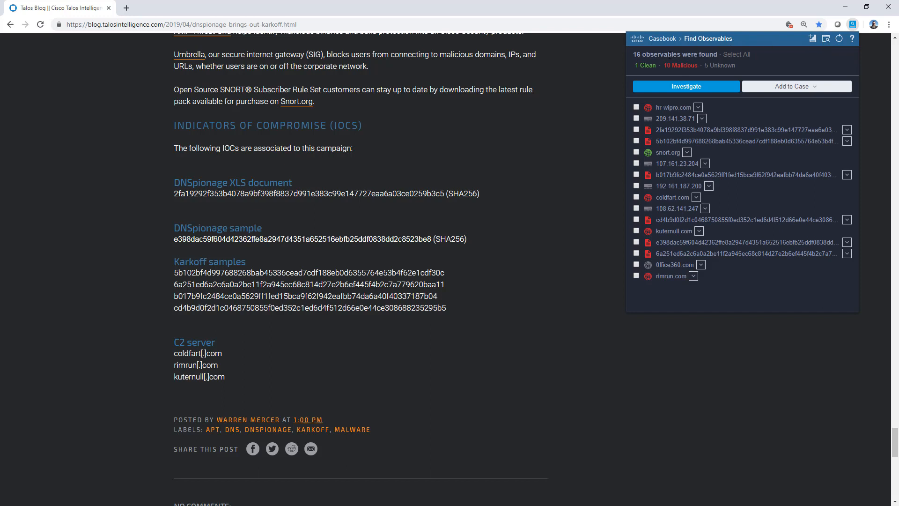
mouse_move(680, 65)
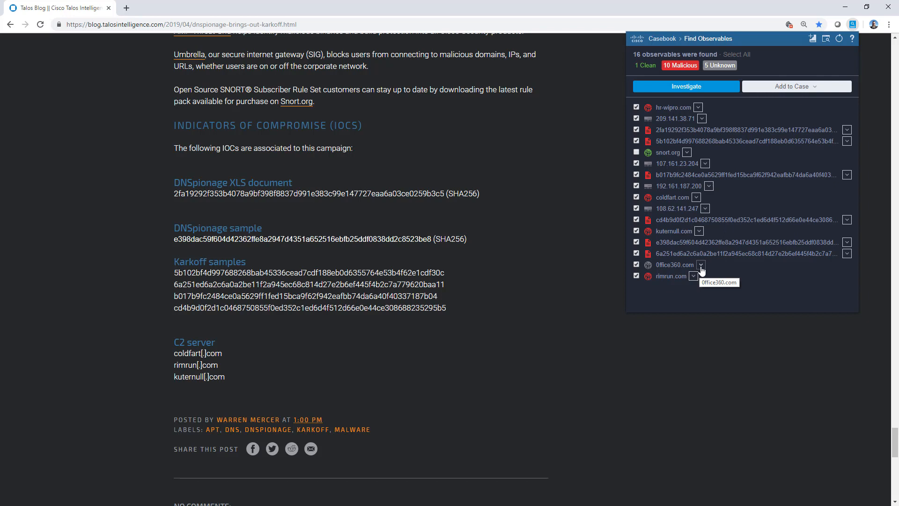
Block 0ffice360.com under Umbrella-Protection from its Casebook action menu.
left_click(700, 264)
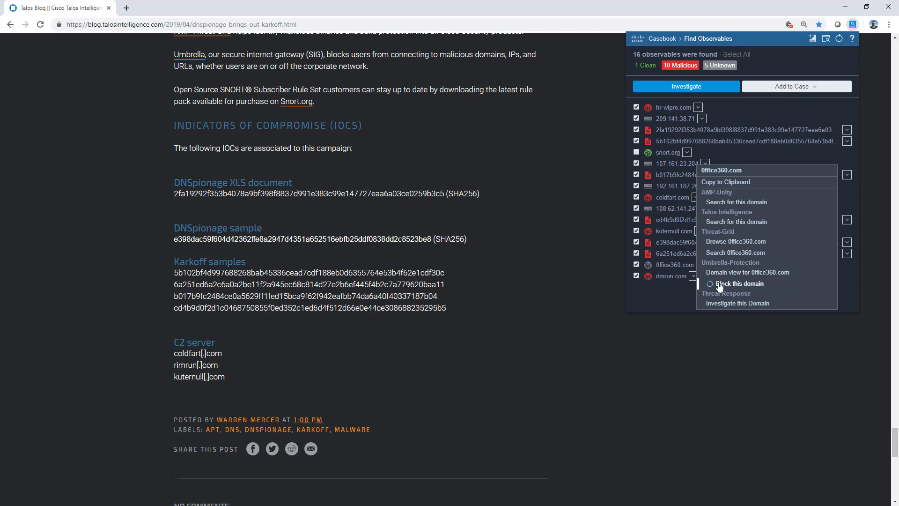
left_click(739, 284)
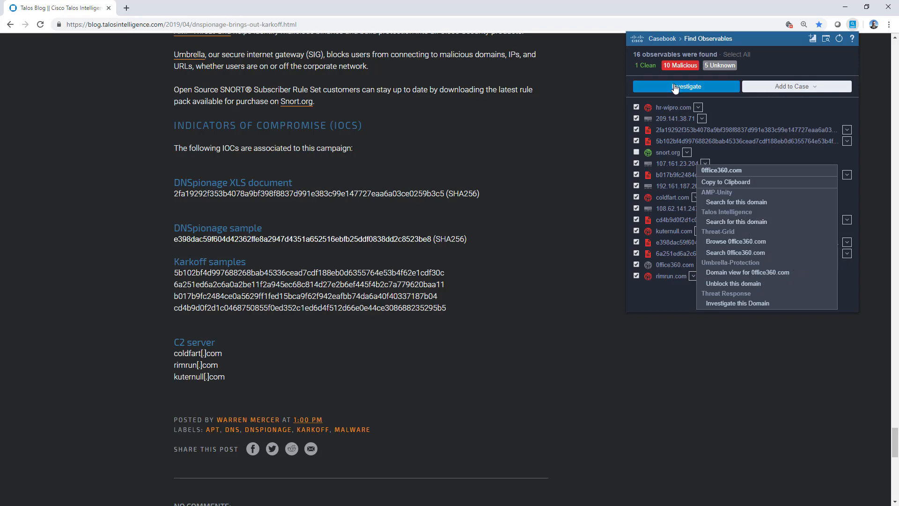
Investigate the 15 checked observables in Threat Response, showing 0ffice360.com as malicious.
left_click(686, 86)
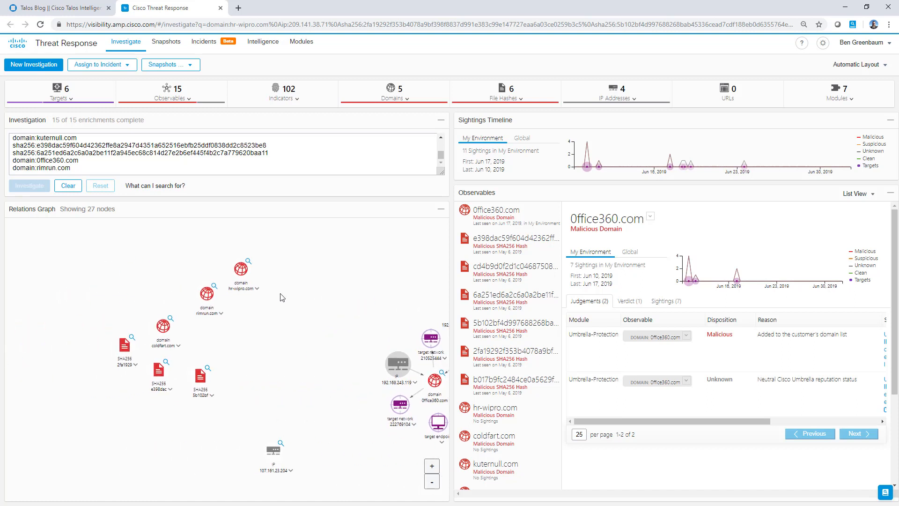
mouse_move(354, 337)
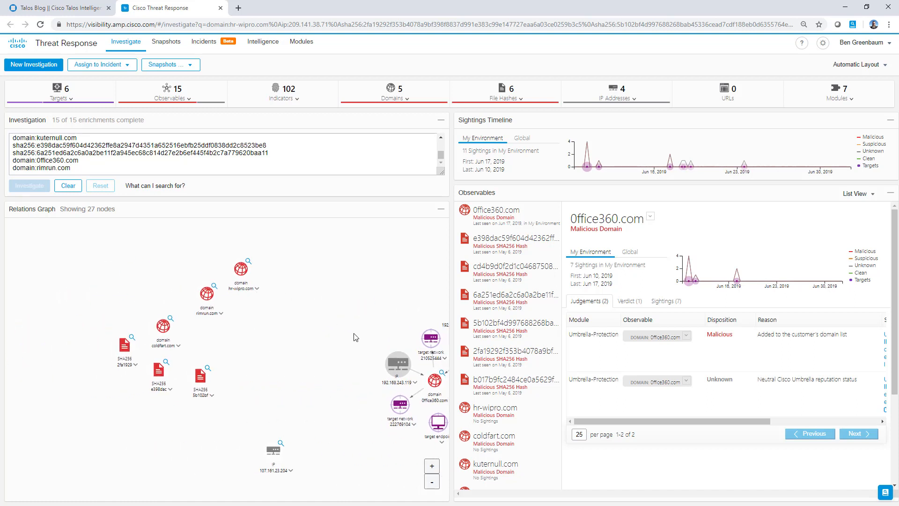